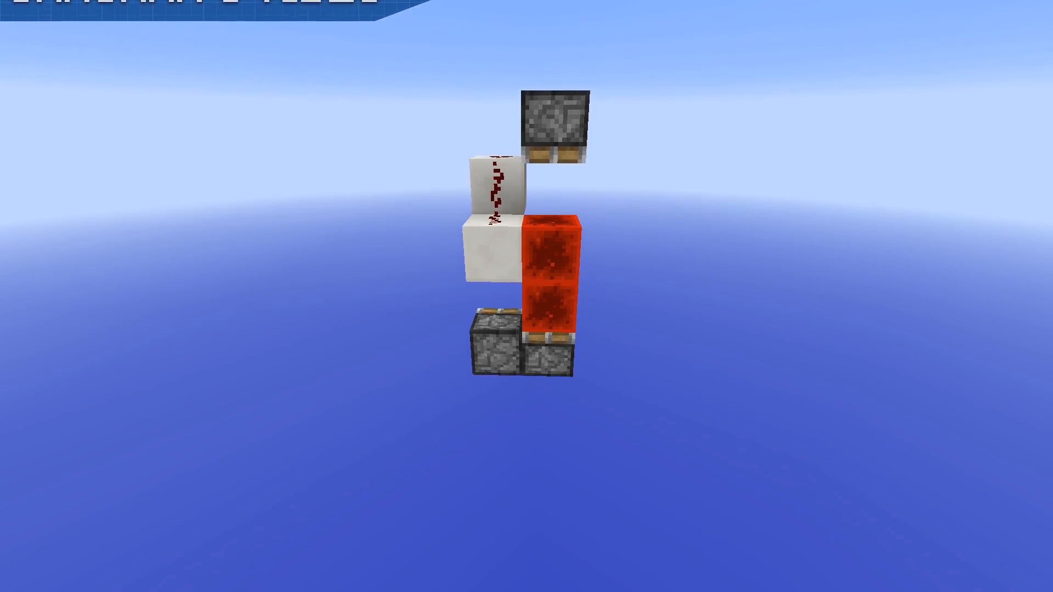
{"action": "mouse_move", "coordinate": [526, 296]}
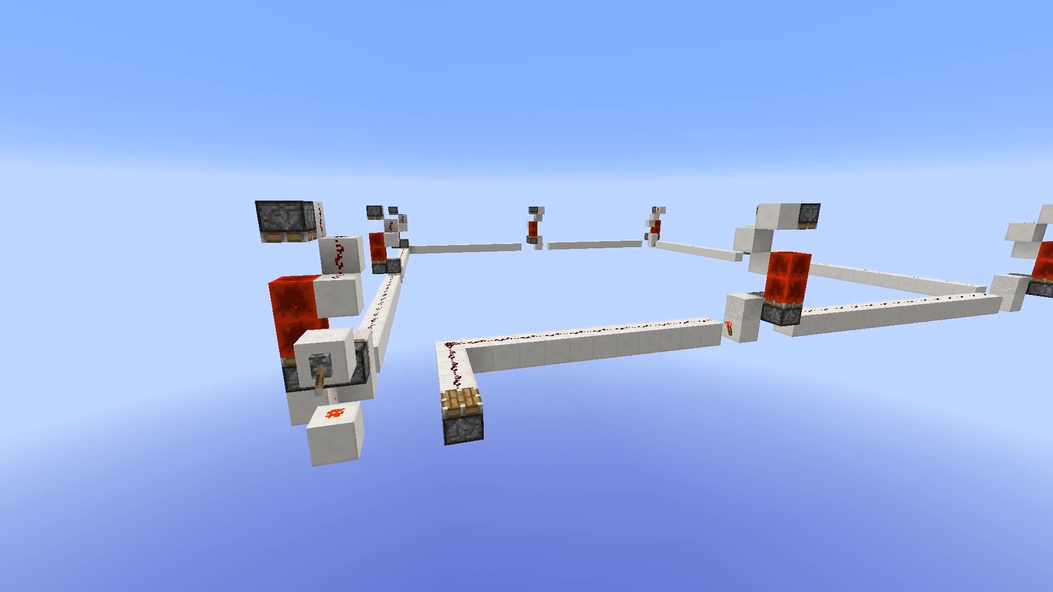
{"action": "mouse_move", "coordinate": [527, 296]}
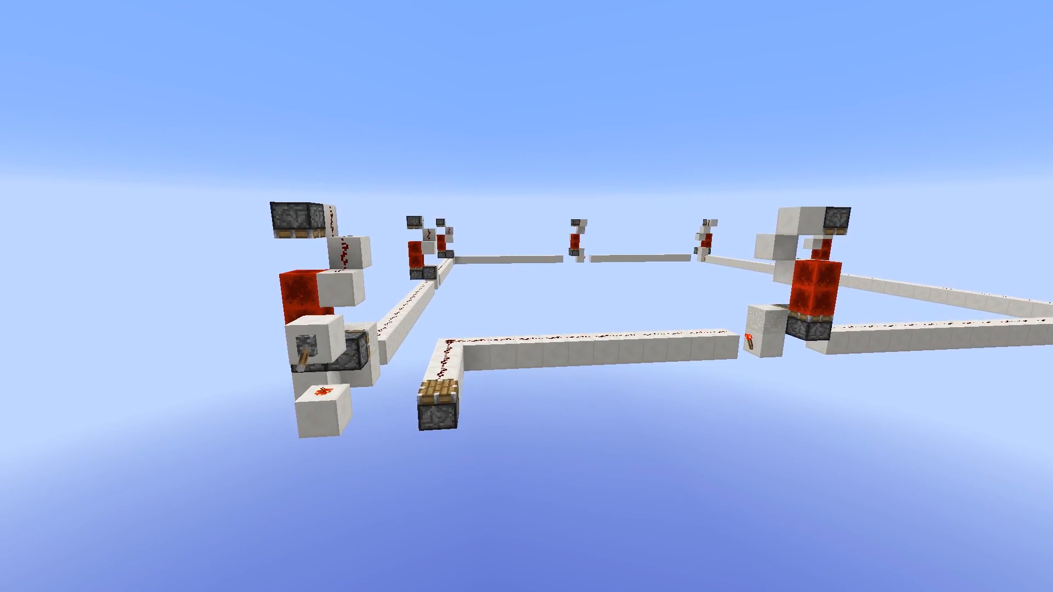
{"action": "mouse_move", "coordinate": [526, 296]}
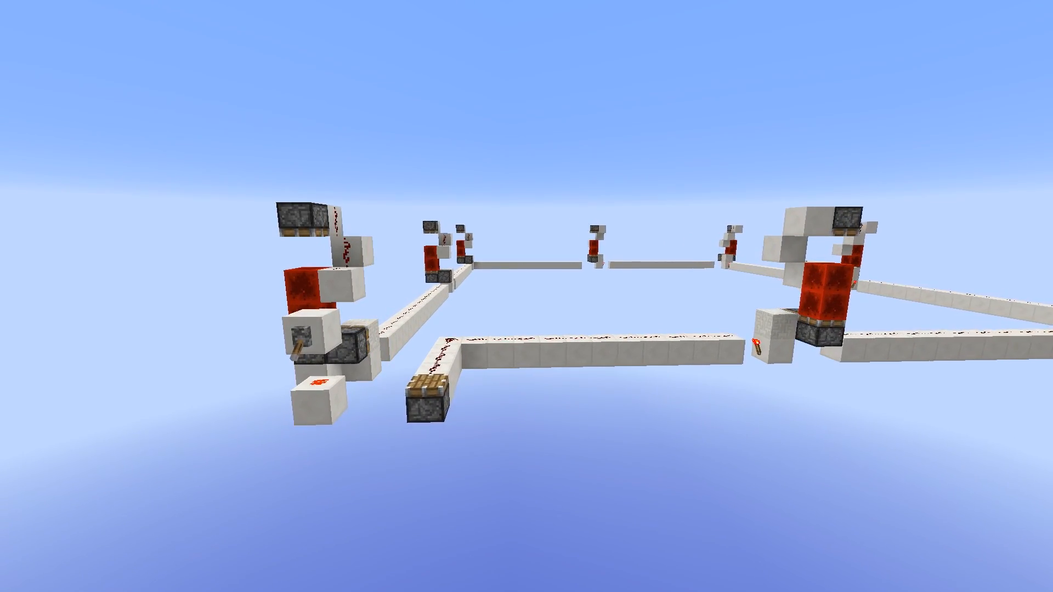